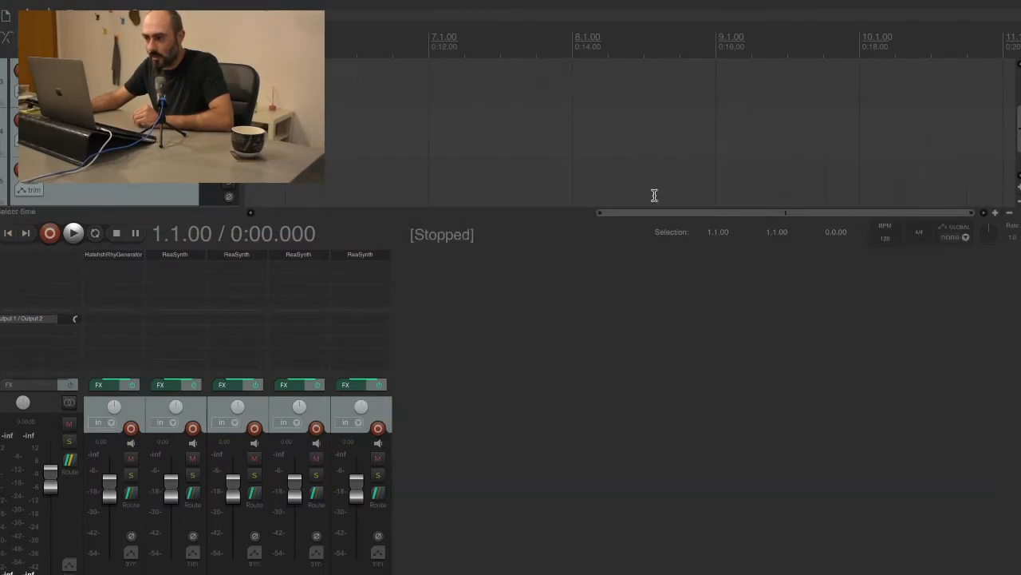
pyautogui.moveTo(113, 255)
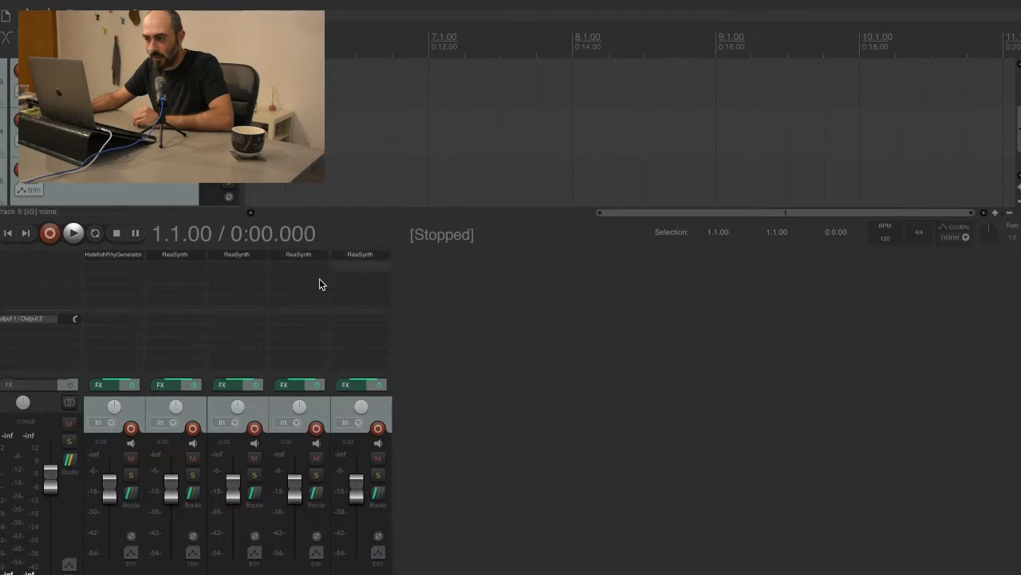
pyautogui.moveTo(175, 254)
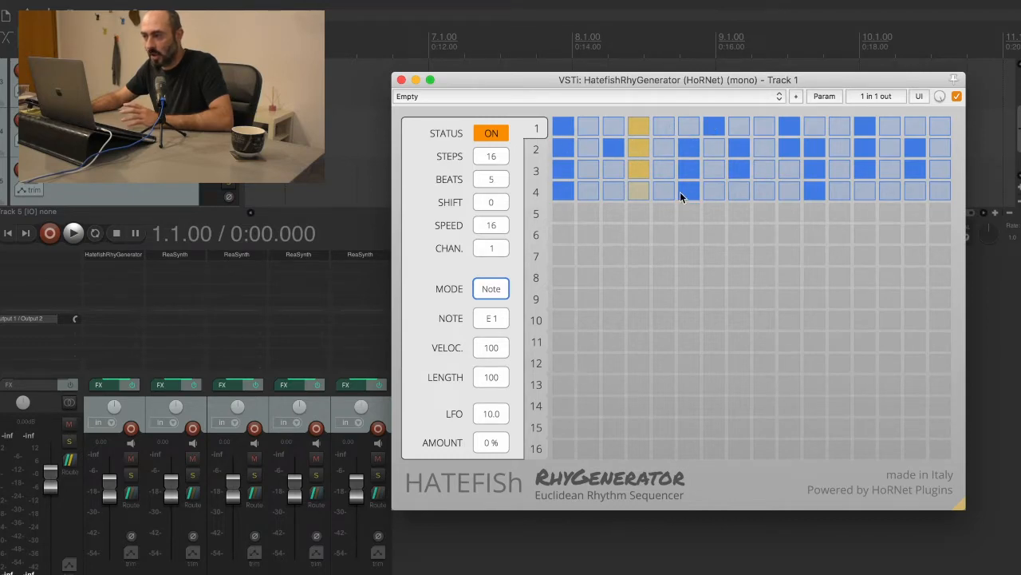
pyautogui.moveTo(564, 183)
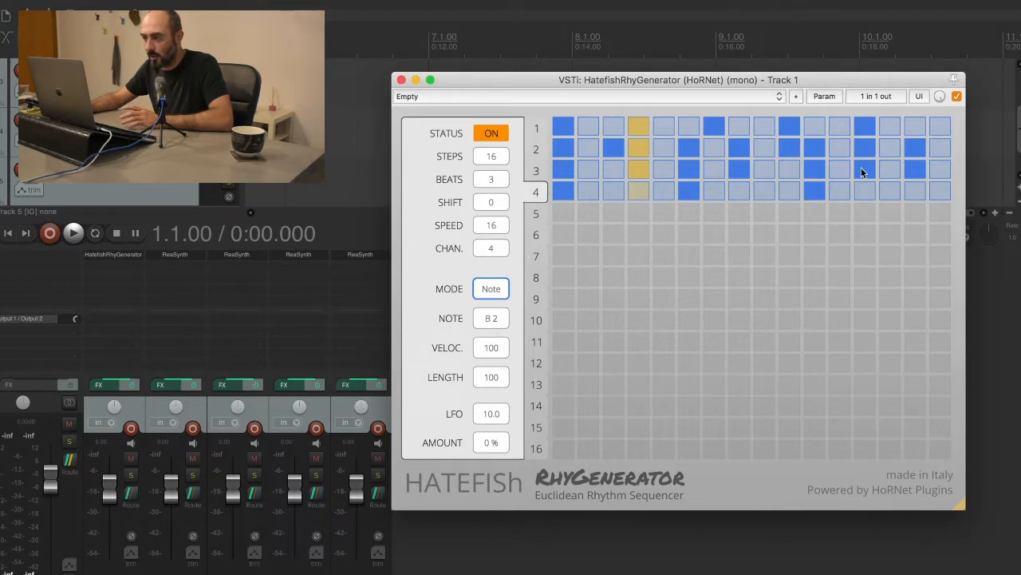
pyautogui.moveTo(515, 193)
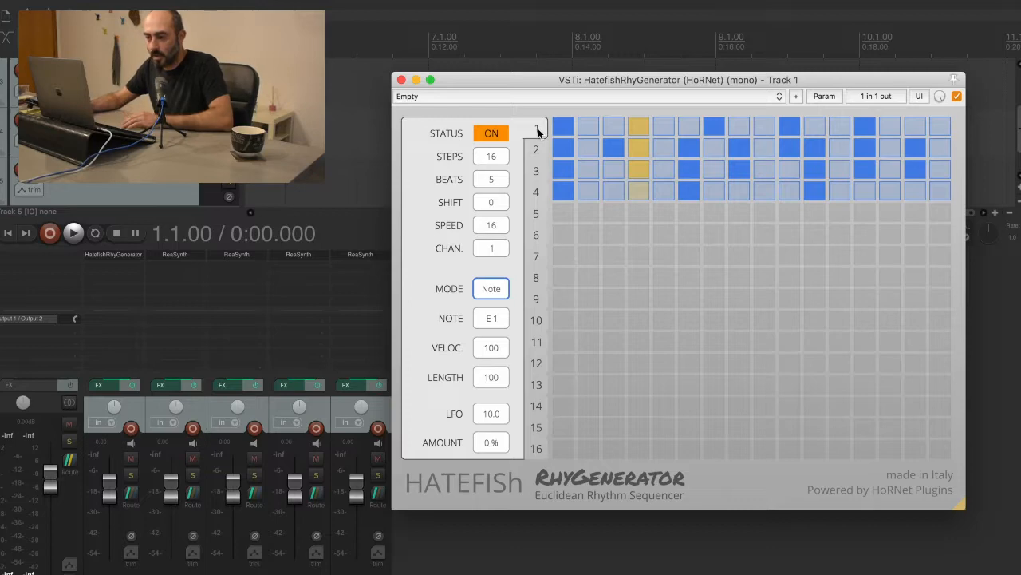
pyautogui.moveTo(541, 248)
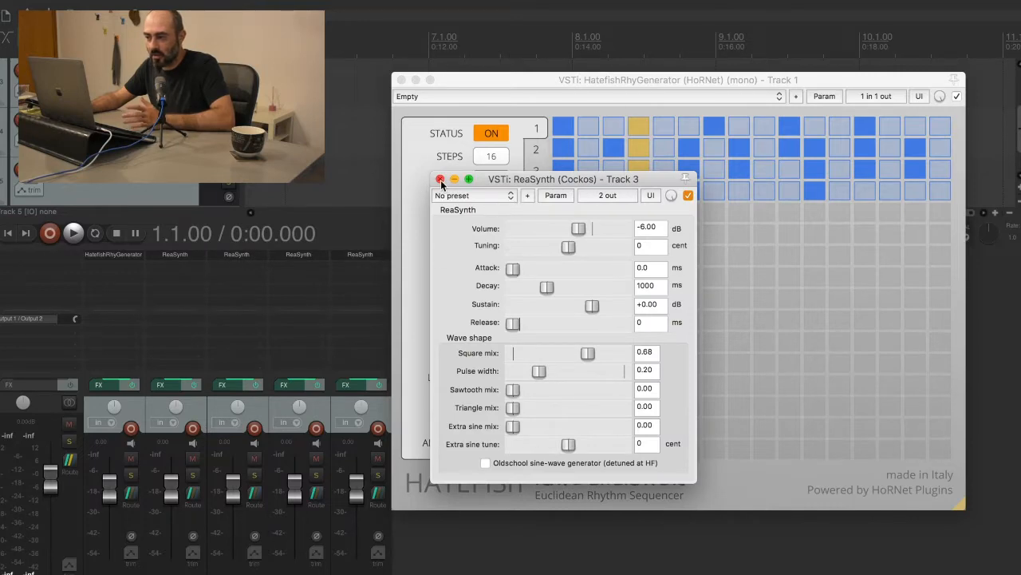
pyautogui.click(440, 179)
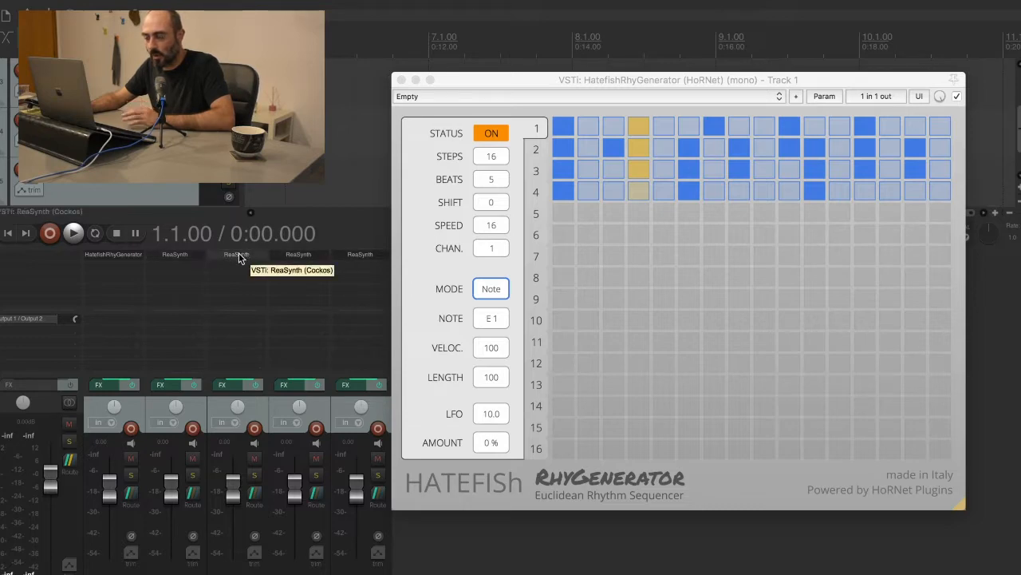
pyautogui.moveTo(192, 286)
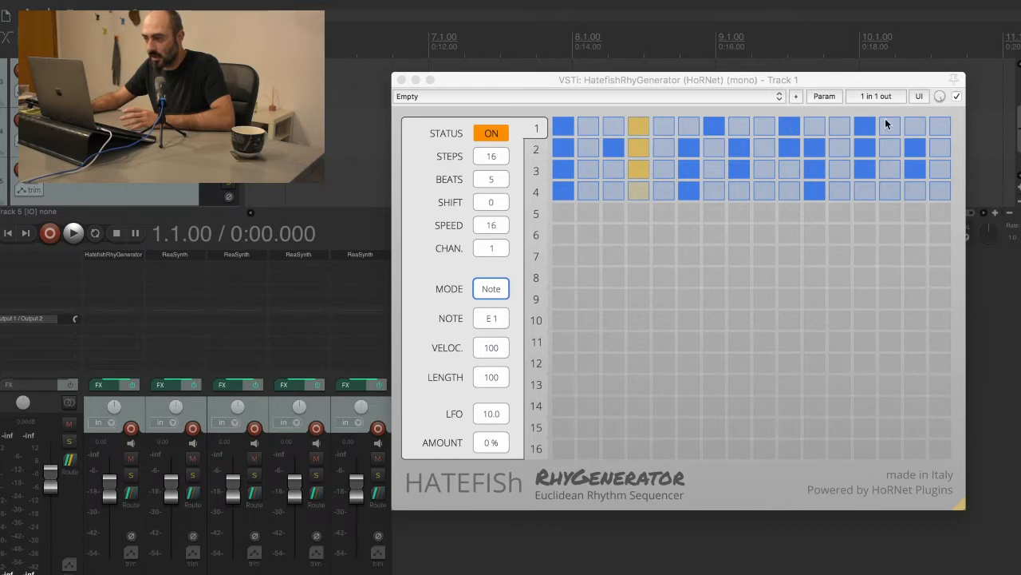
pyautogui.moveTo(184, 475)
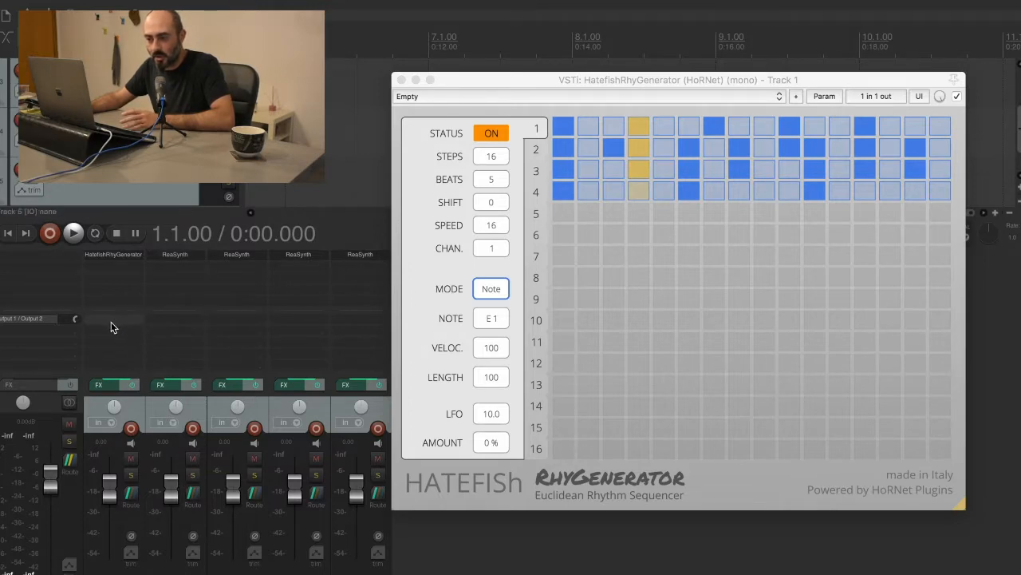
pyautogui.moveTo(118, 345)
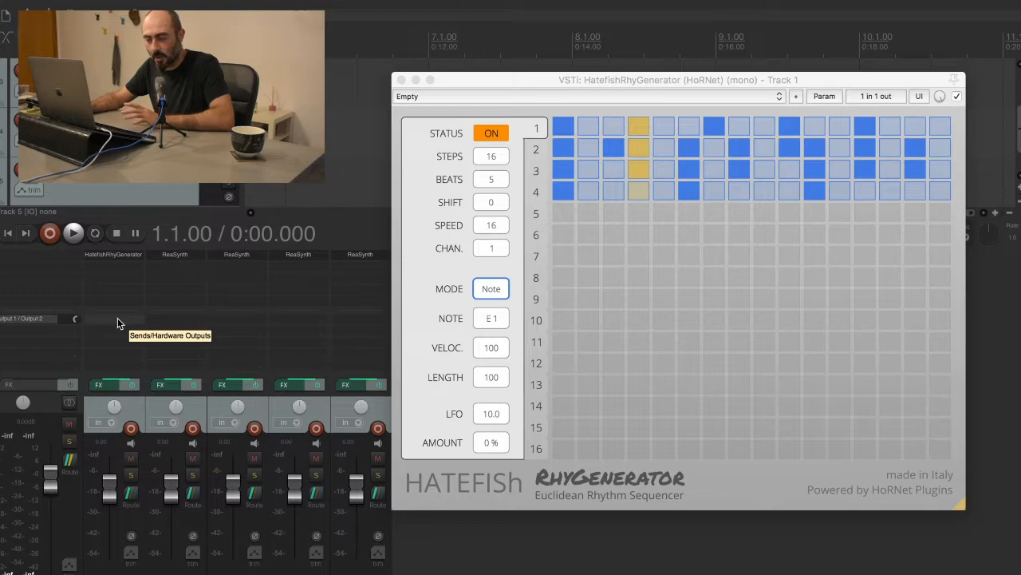
pyautogui.moveTo(112, 270)
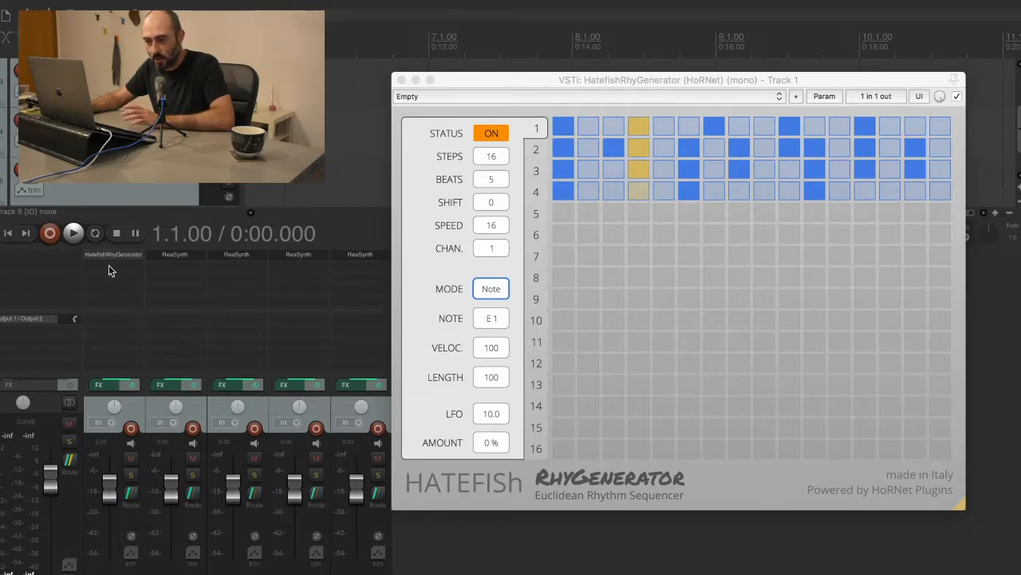
pyautogui.moveTo(94, 515)
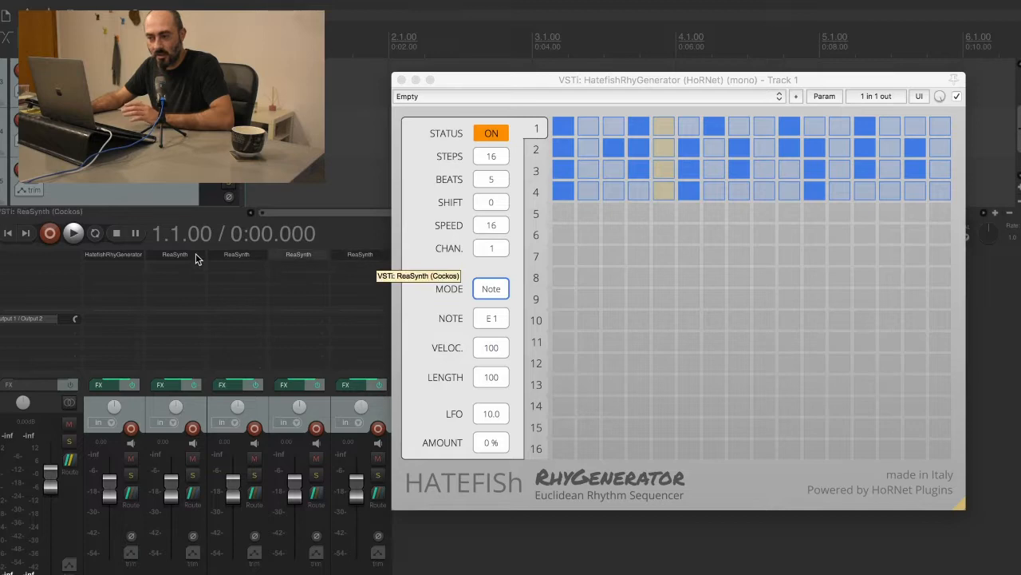
pyautogui.moveTo(120, 326)
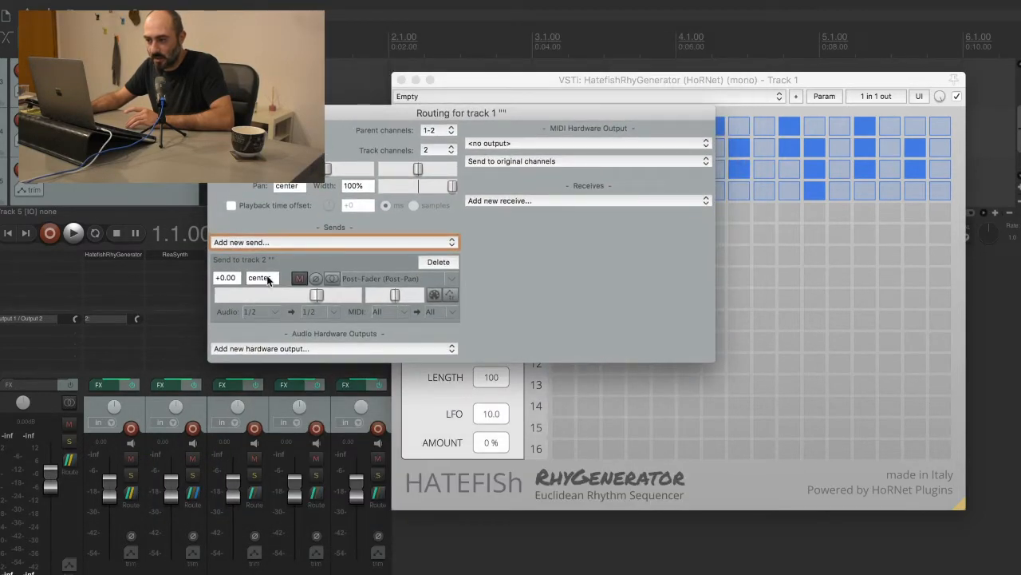
# - Make track 1's send to track 2 carry only MIDI channel 1 with audio set to none
pyautogui.click(260, 311)
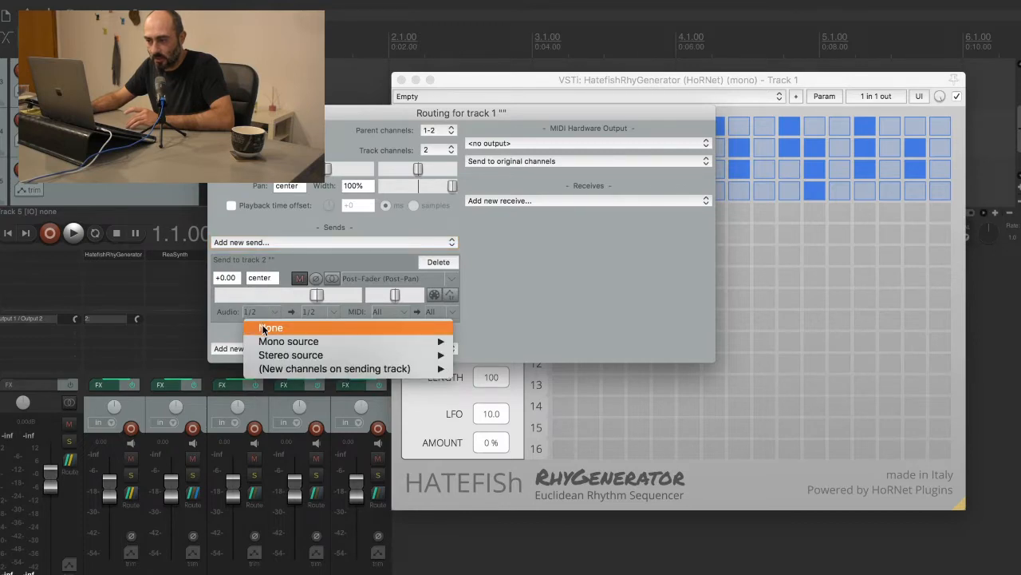
pyautogui.click(271, 327)
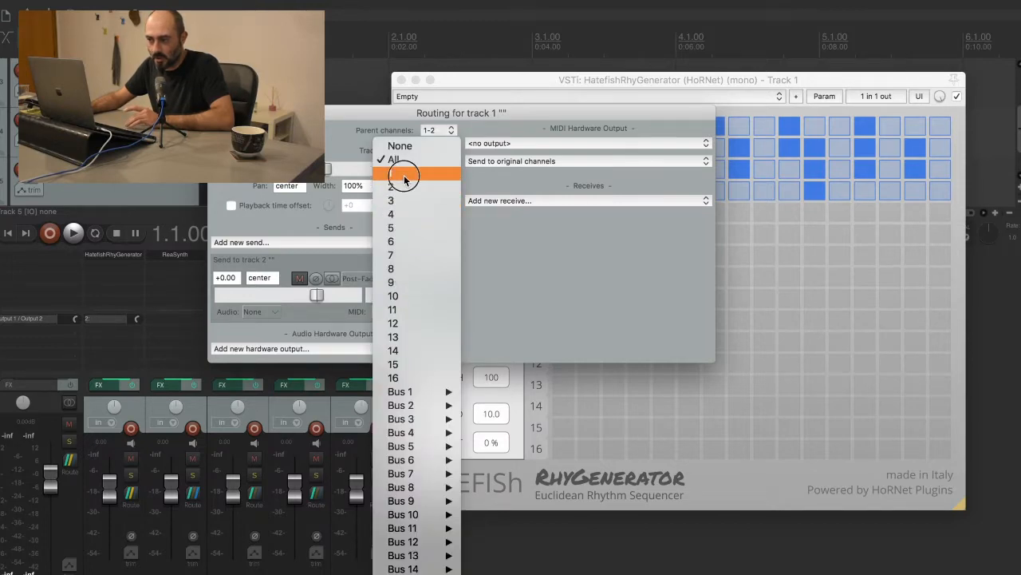
pyautogui.click(390, 185)
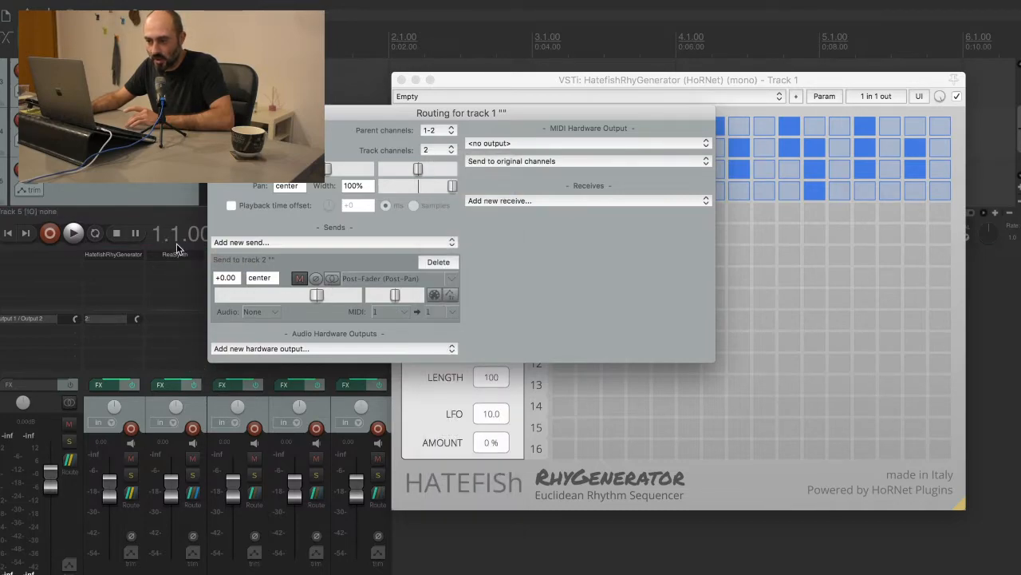
# - Move the routing window aside to uncover the RhyGenerator sequencer settings
pyautogui.moveTo(461, 113); pyautogui.dragTo(461, 203)
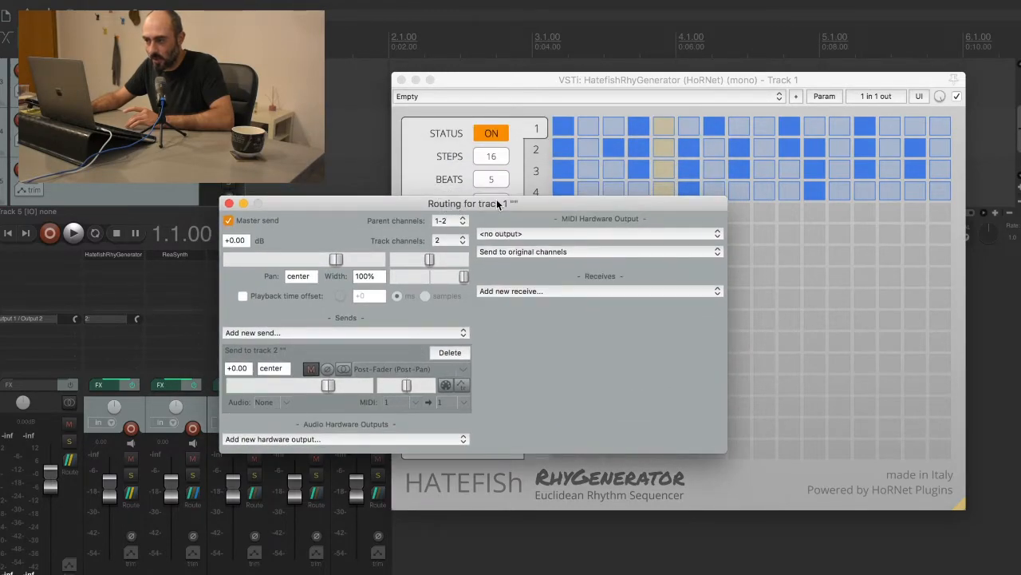
pyautogui.moveTo(471, 203); pyautogui.dragTo(487, 309)
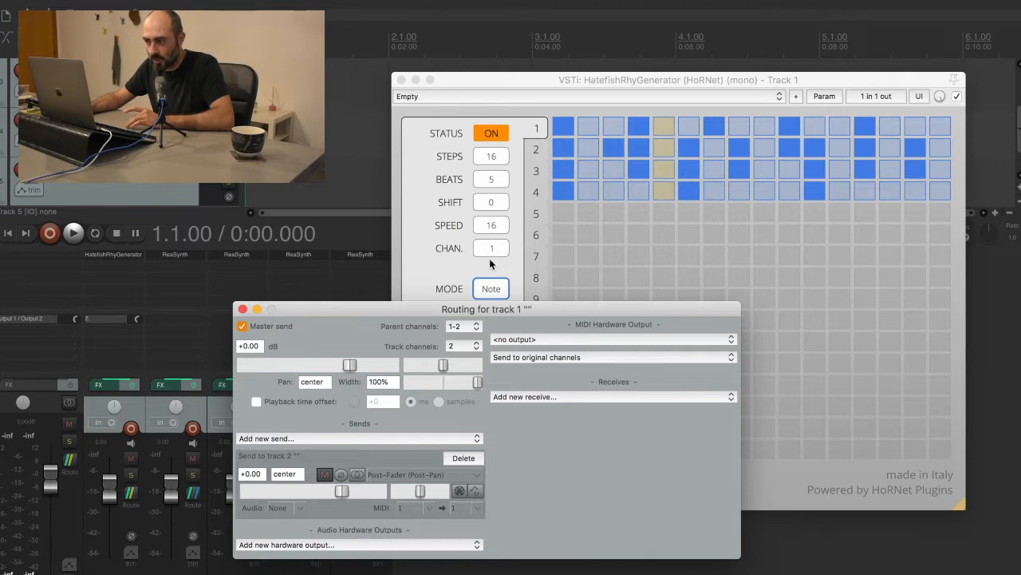
pyautogui.moveTo(471, 256)
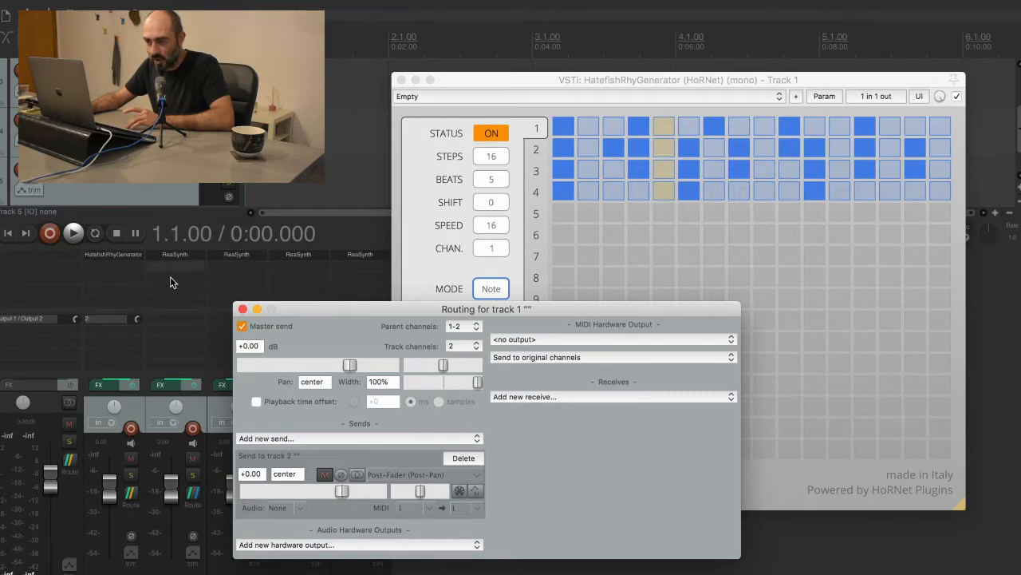
pyautogui.click(242, 309)
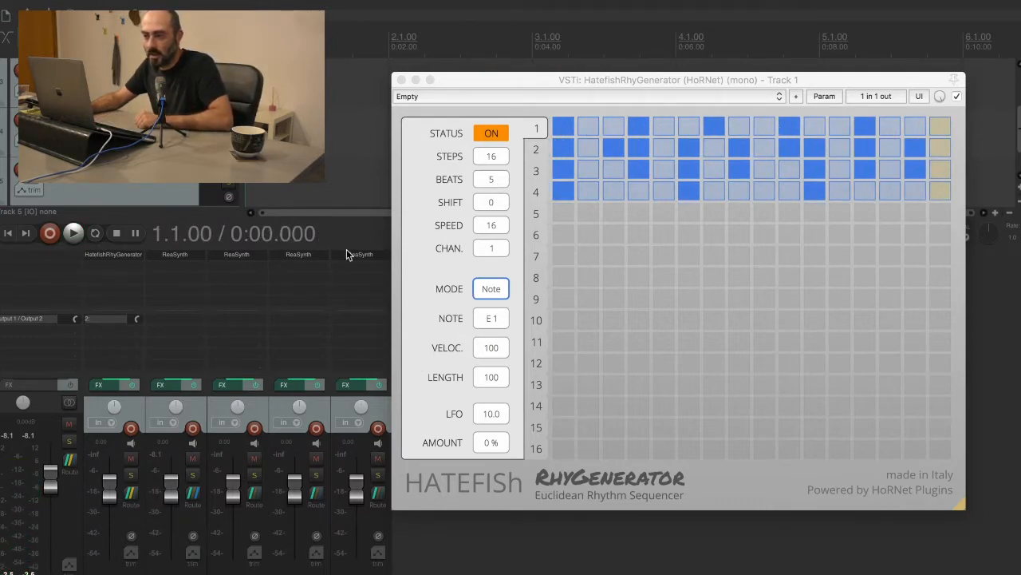
pyautogui.moveTo(111, 328)
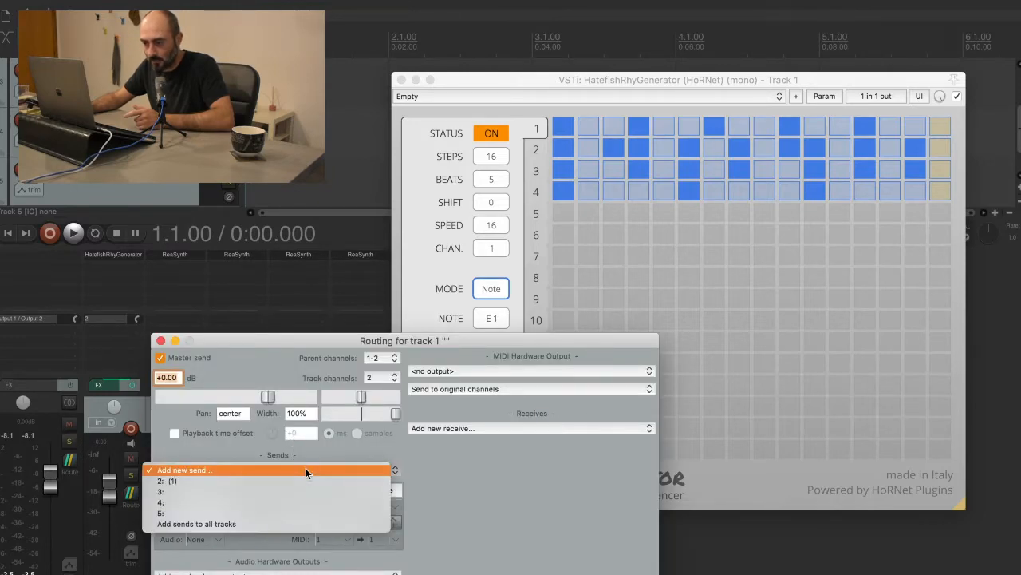
# - Add sends from track 1 to tracks 3, 4 and 5, assigning MIDI channels 2 and 3
pyautogui.click(184, 469)
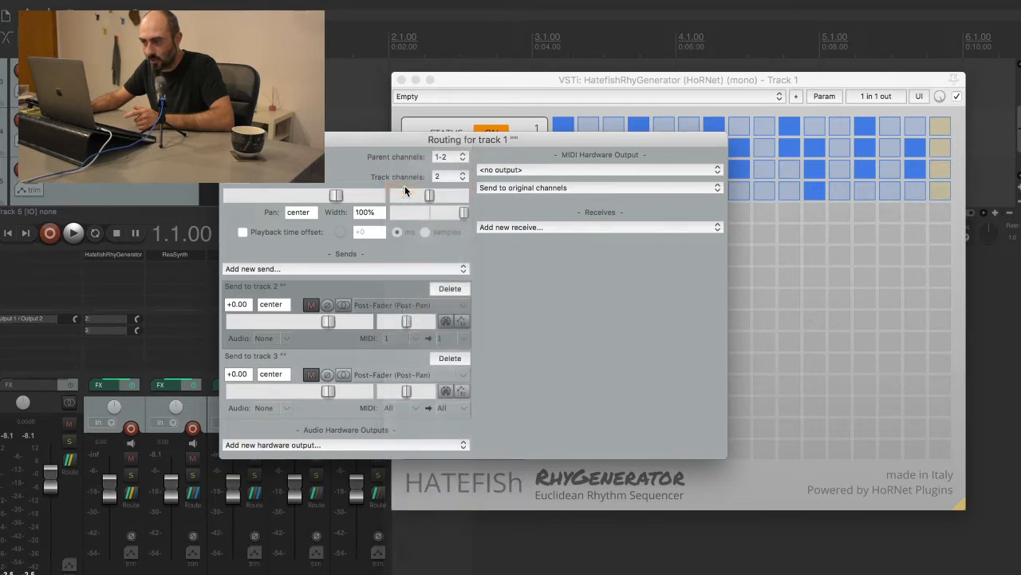
pyautogui.click(449, 177)
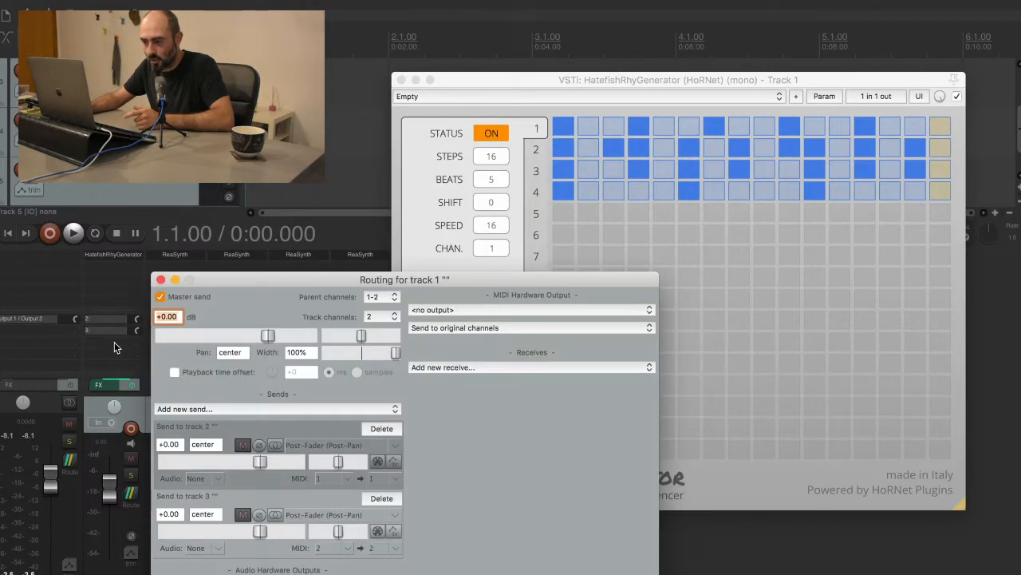
pyautogui.moveTo(236, 401)
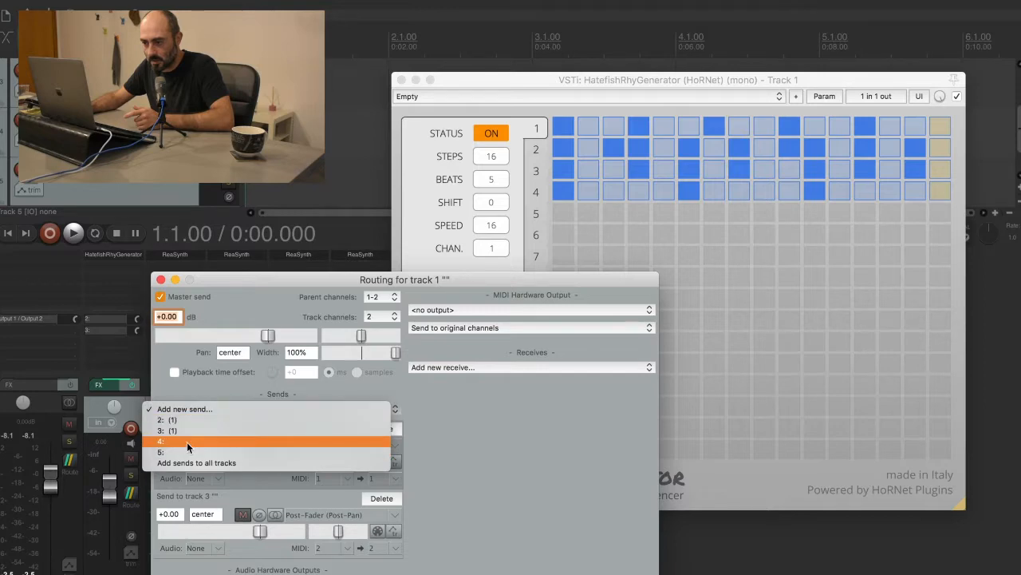
pyautogui.click(161, 441)
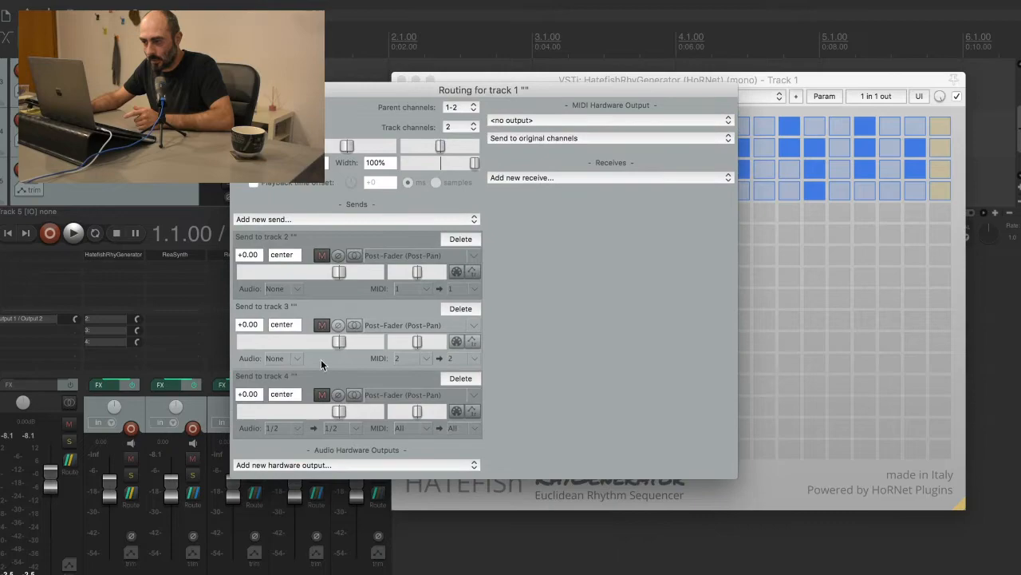
pyautogui.moveTo(366, 442)
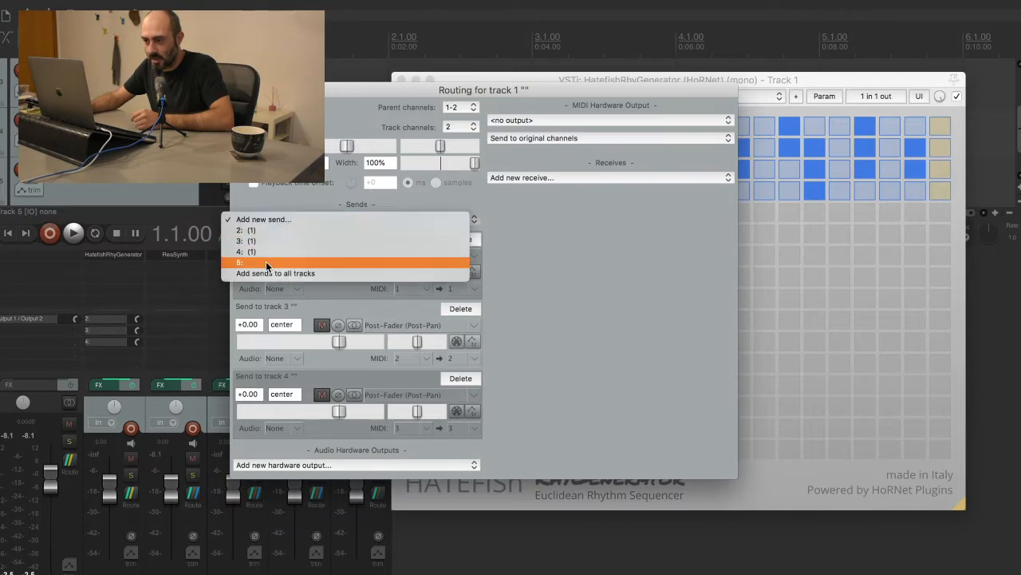
pyautogui.click(252, 262)
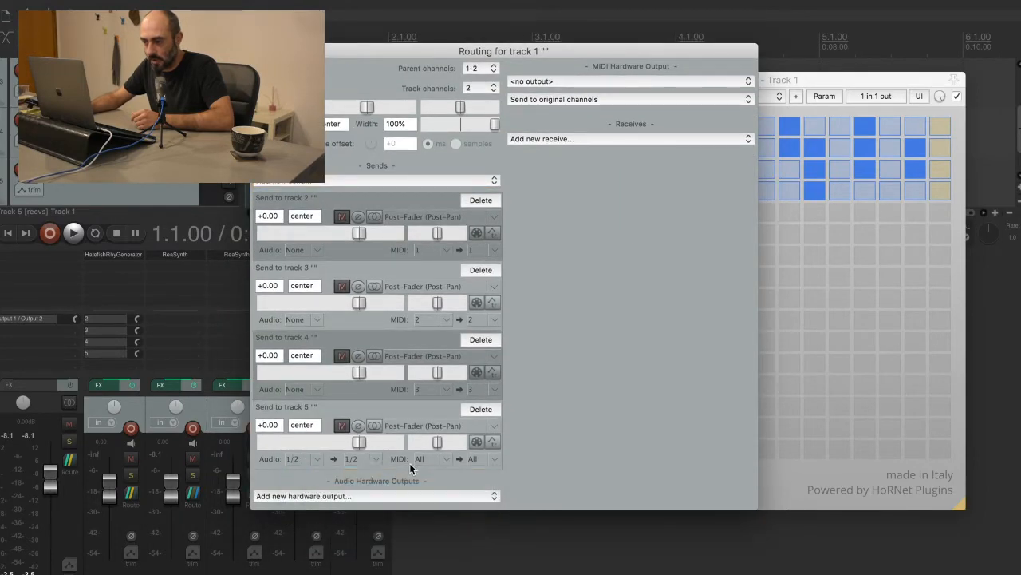
# - Set the track 5 send to carry only MIDI channel 4
pyautogui.click(419, 458)
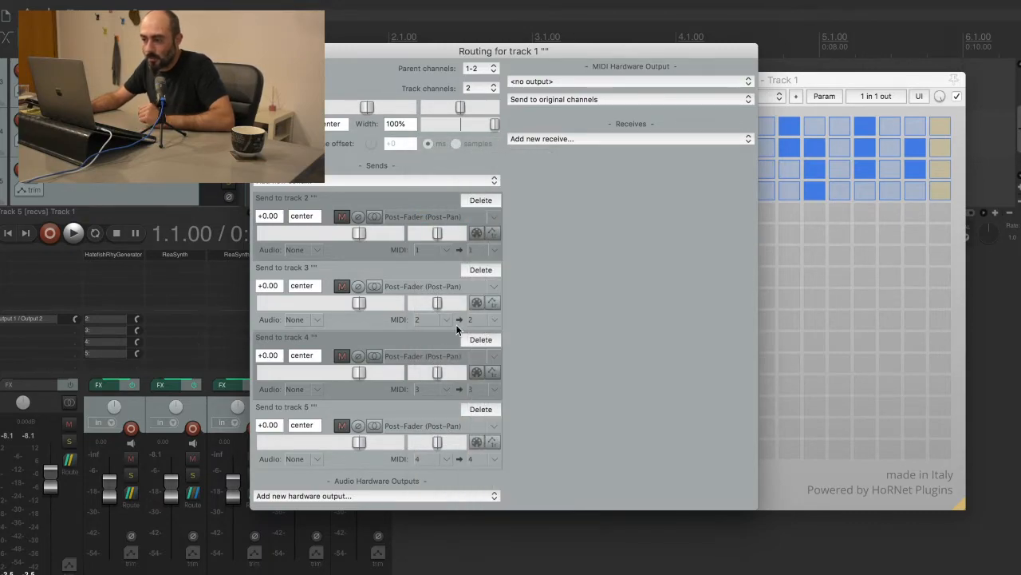
pyautogui.moveTo(413, 391)
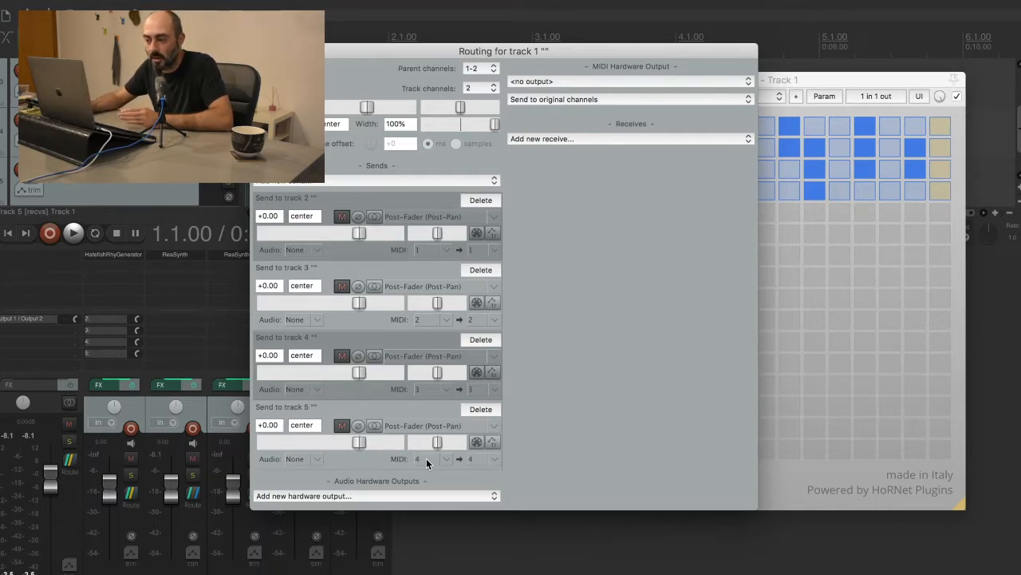
pyautogui.moveTo(375, 457)
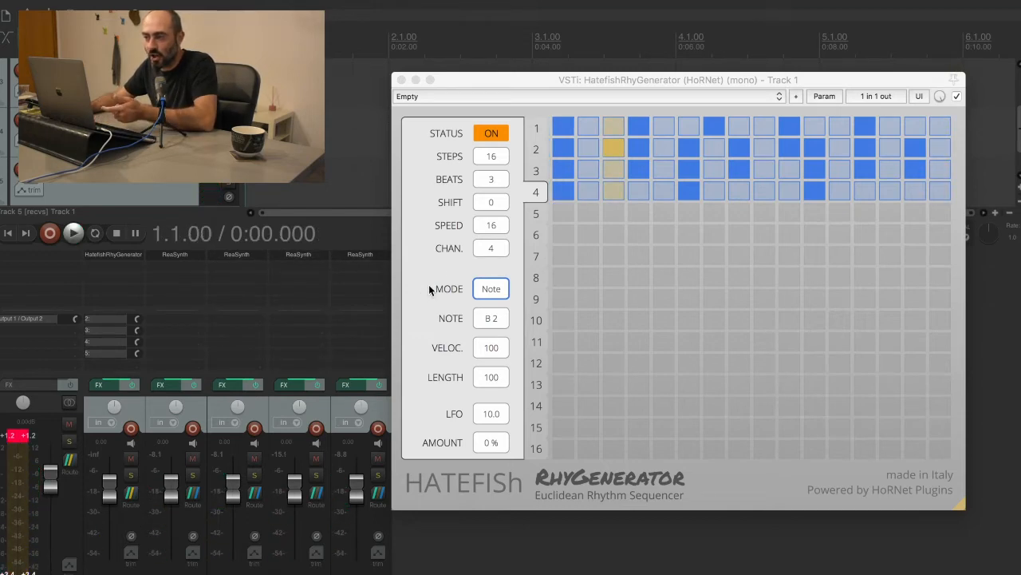
pyautogui.moveTo(514, 197)
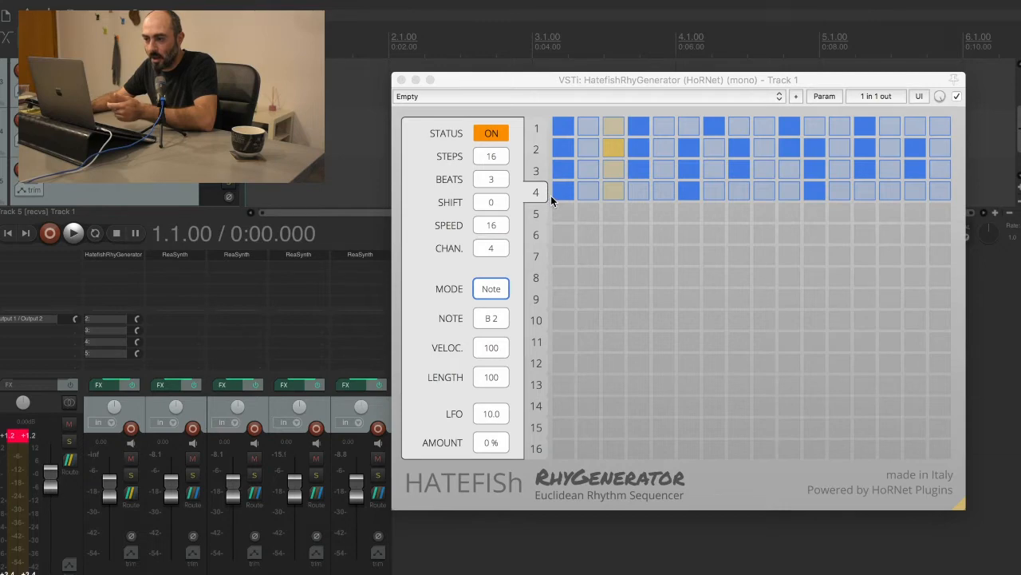
pyautogui.moveTo(358, 334)
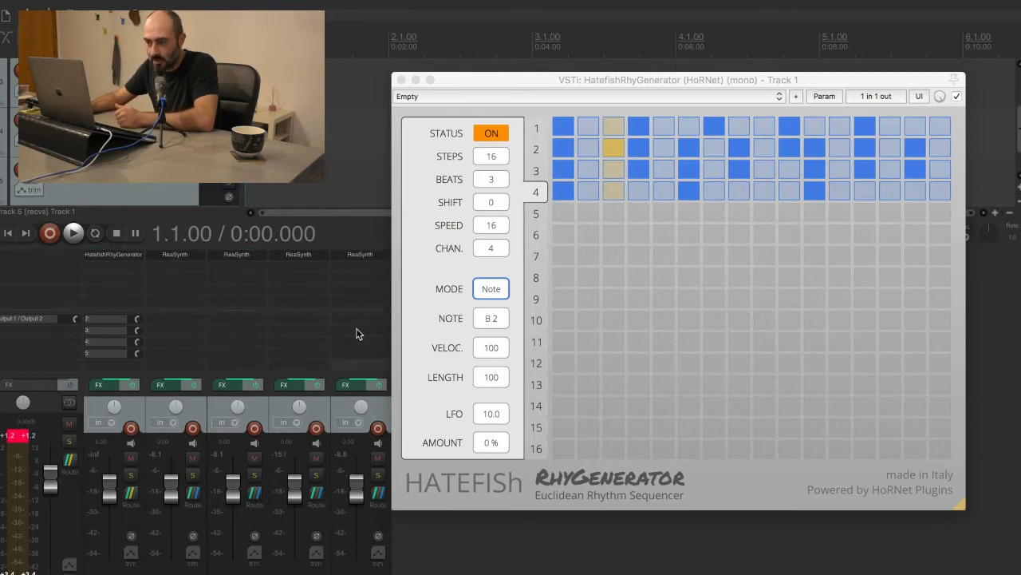
pyautogui.moveTo(421, 347)
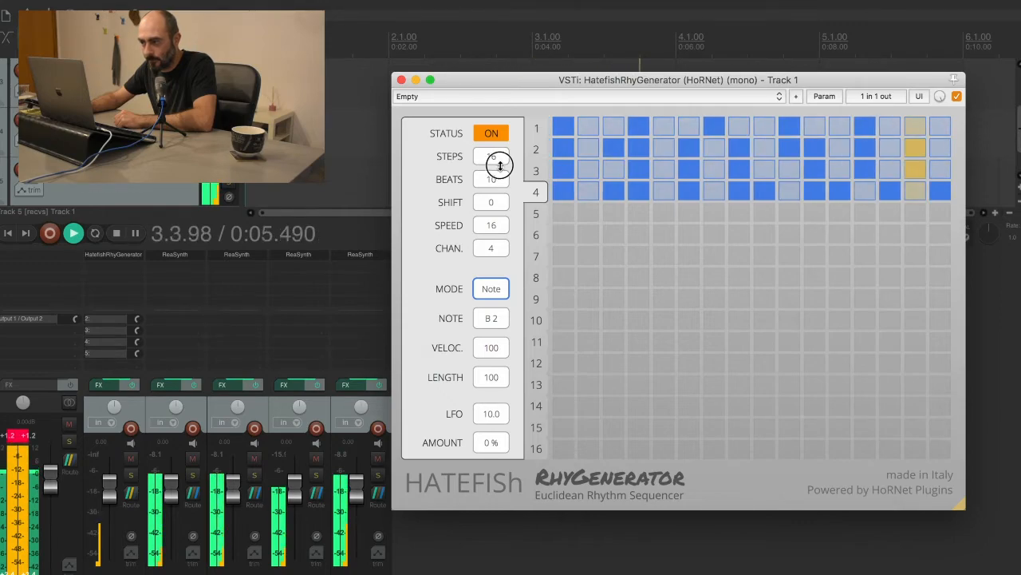
# - Drag row 4's BEATS value so the pattern plays 7 beats over 16 steps
pyautogui.moveTo(495, 164); pyautogui.dragTo(495, 152)
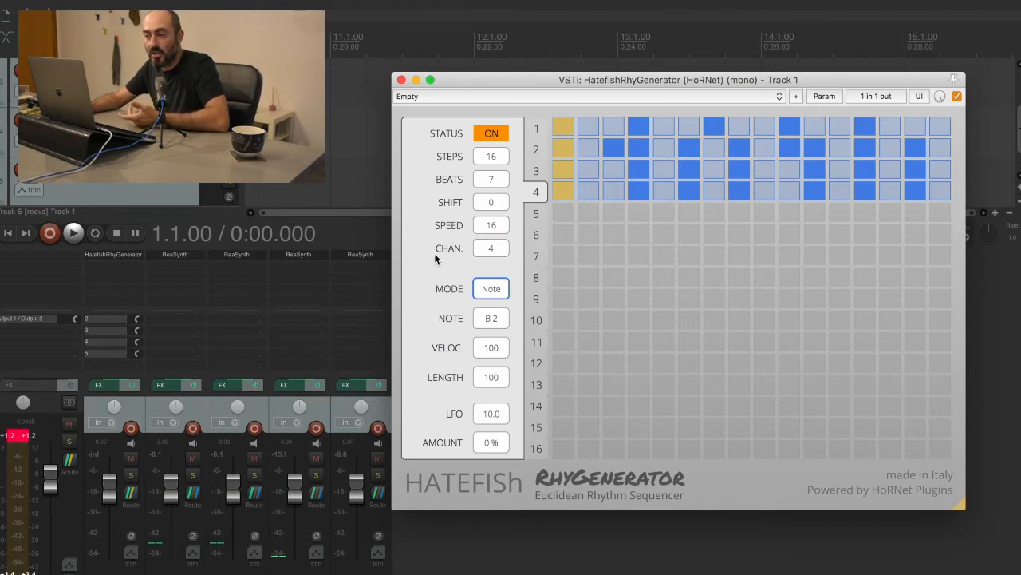
pyautogui.moveTo(187, 324)
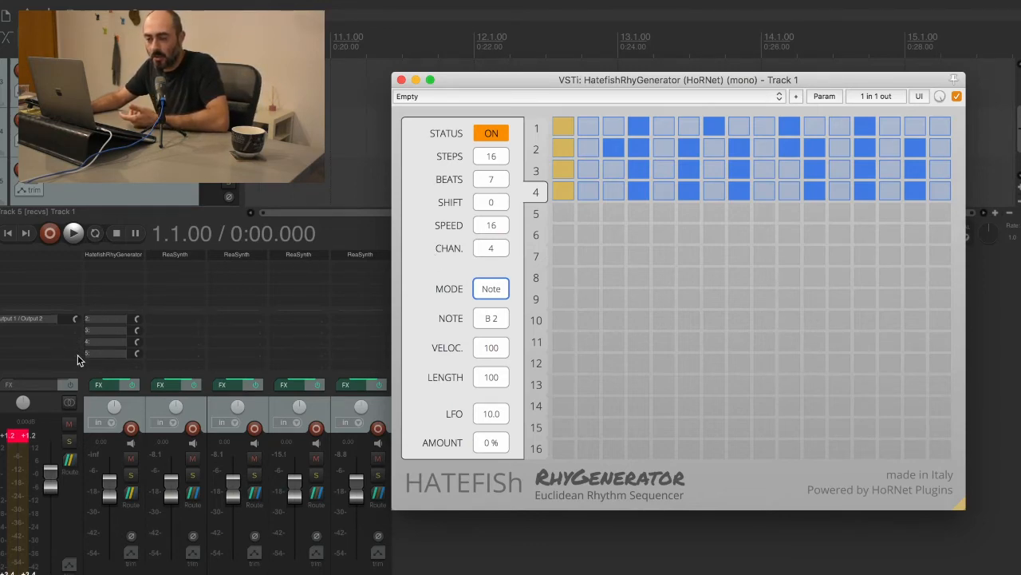
pyautogui.moveTo(116, 264)
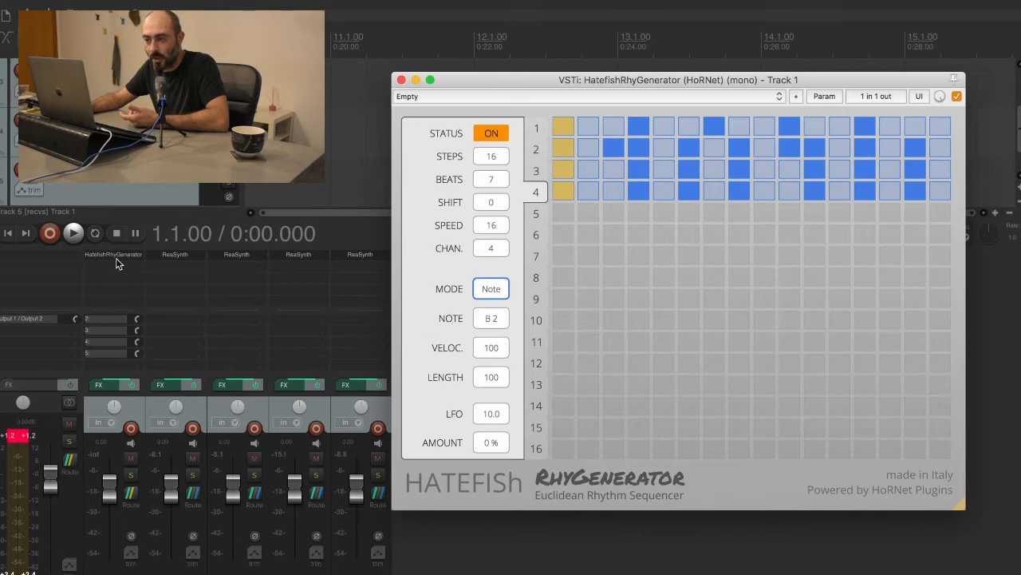
pyautogui.moveTo(319, 335)
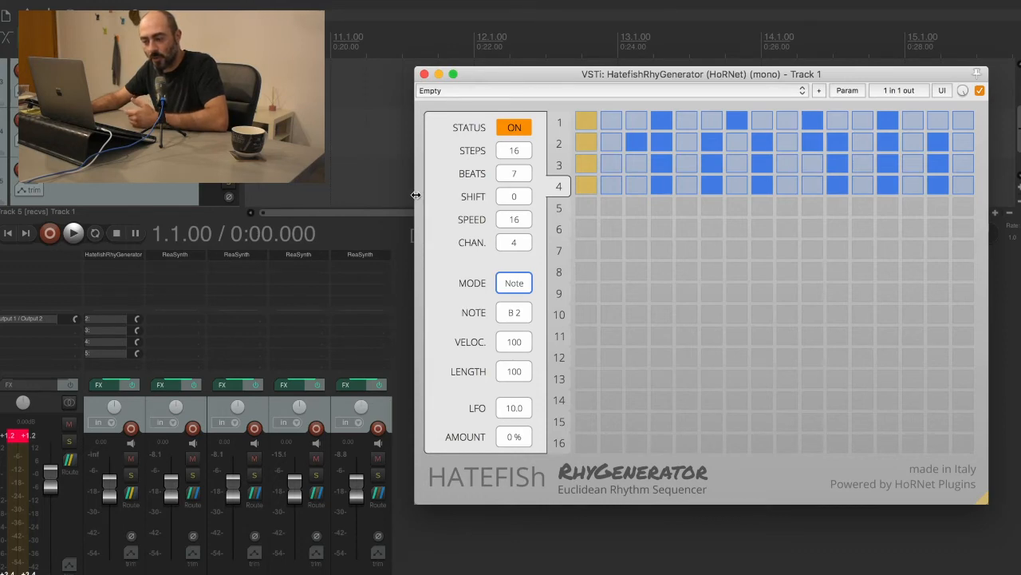
pyautogui.moveTo(371, 256)
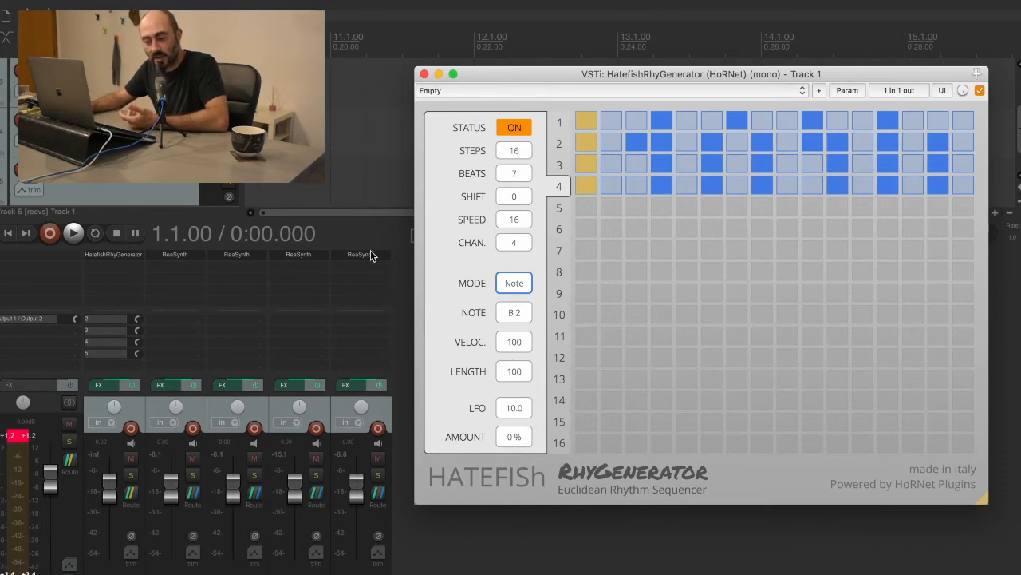